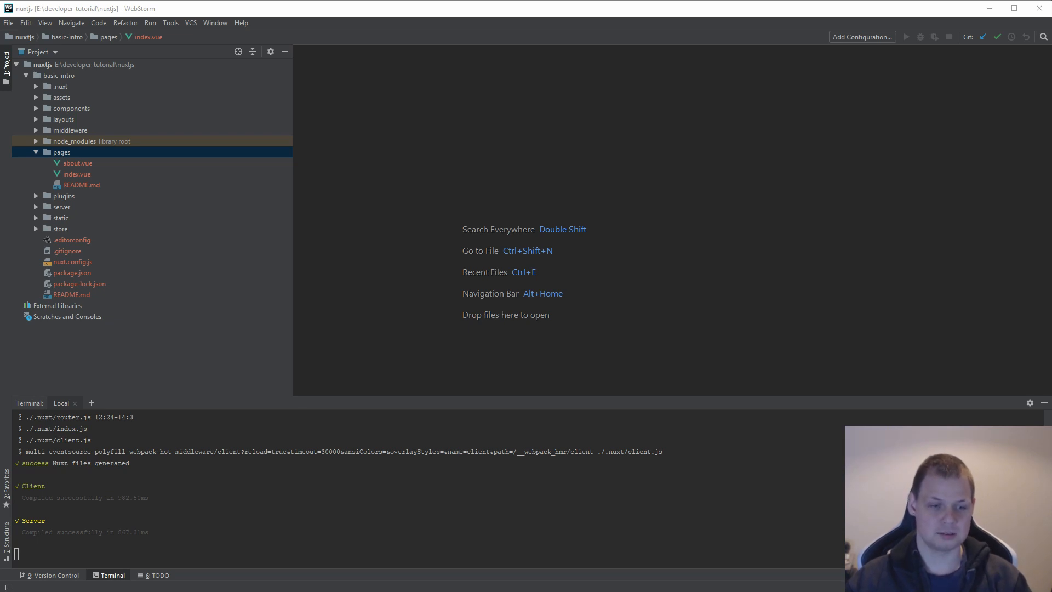
mouse_move(79, 157)
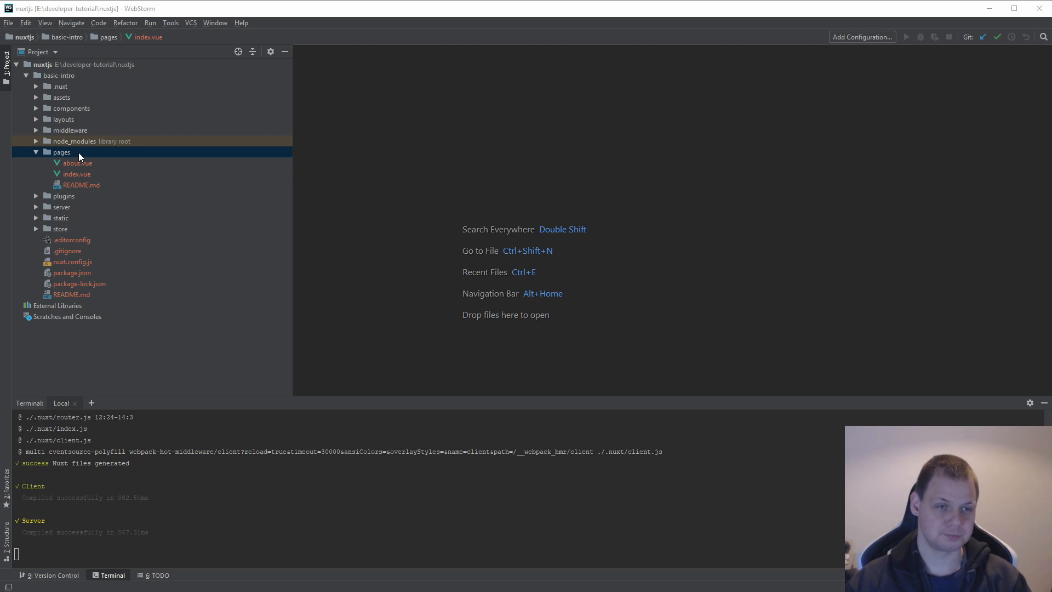
mouse_move(73, 166)
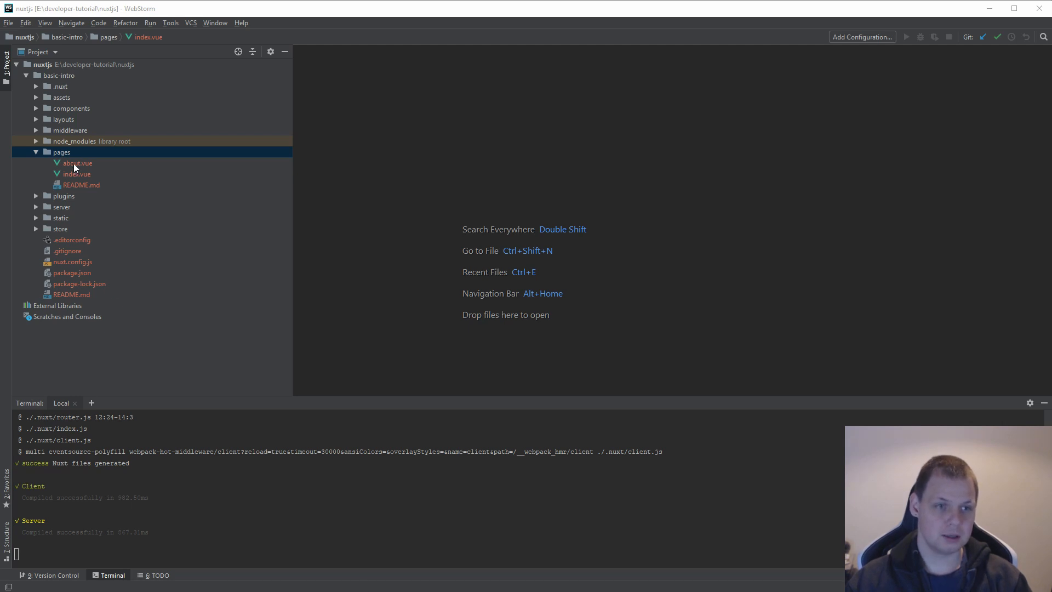
Open about.vue from the pages folder in the editor
click(78, 162)
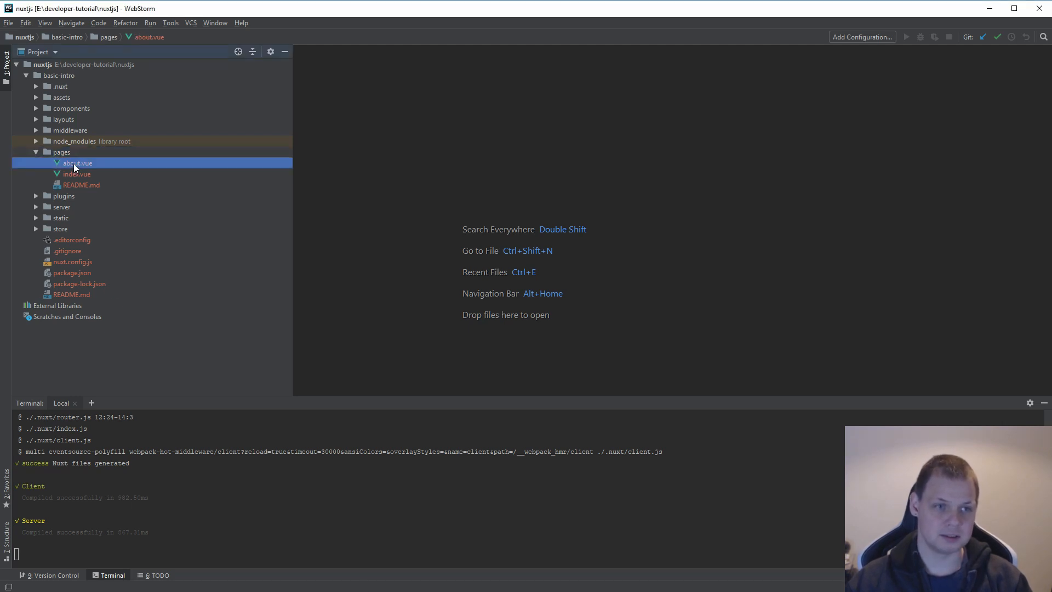
double_click(79, 163)
text(us)
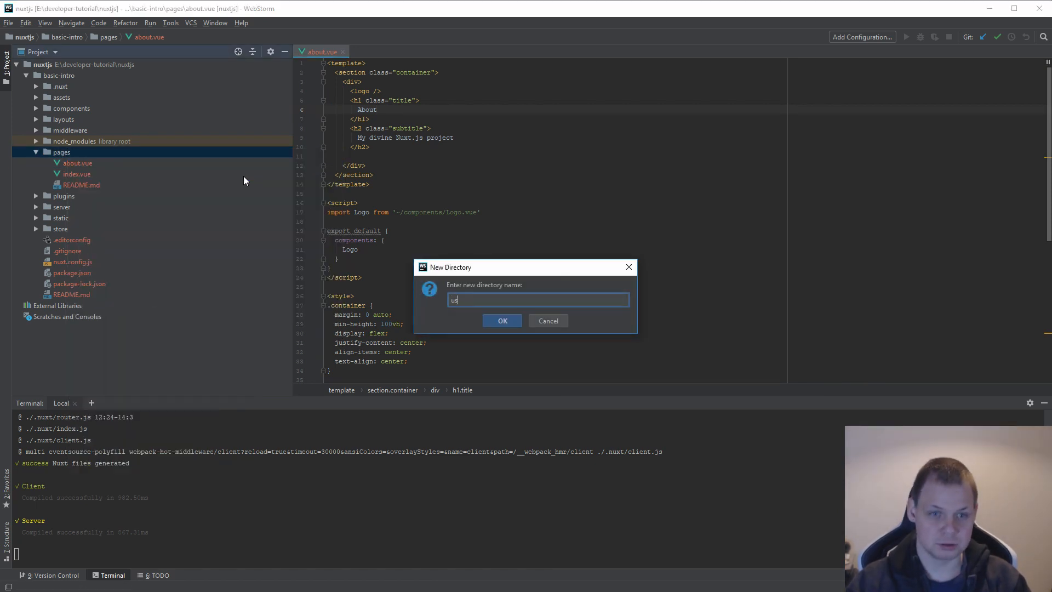
Create the users directory under pages and copy about.vue into it as index.vue
click(502, 320)
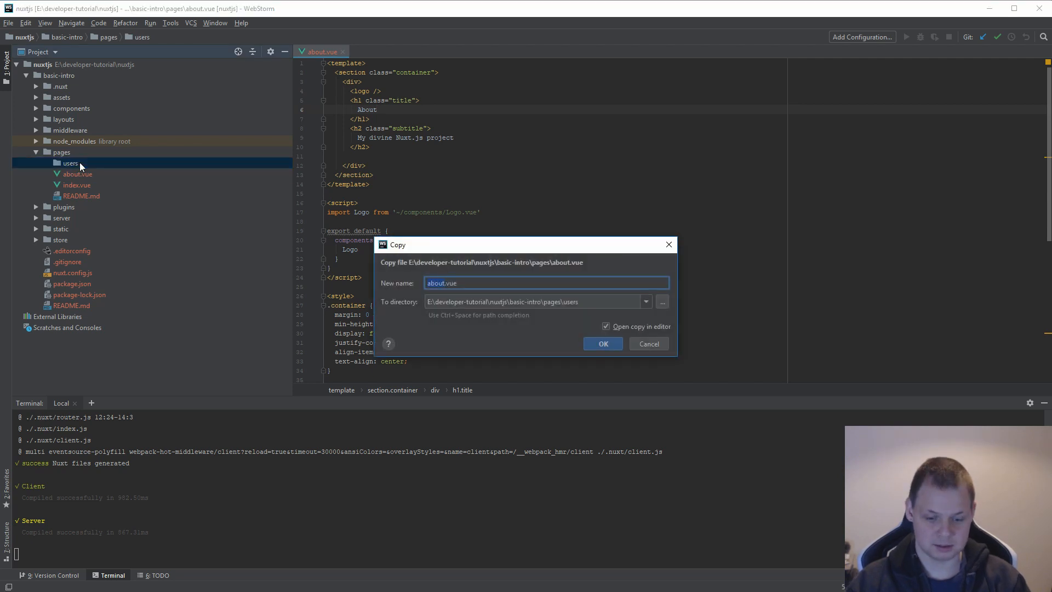
click(602, 342)
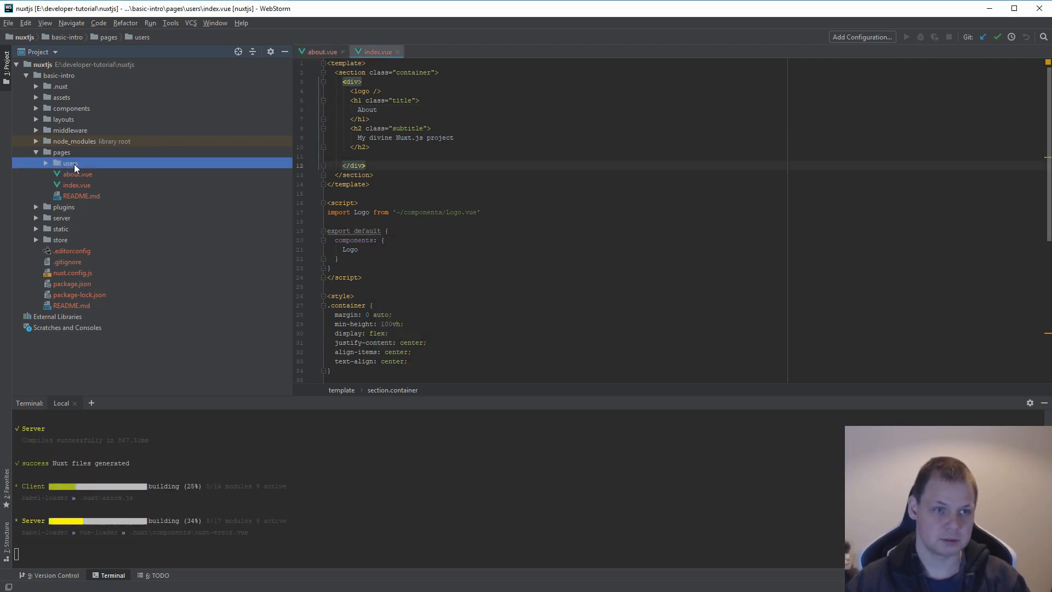
click(70, 164)
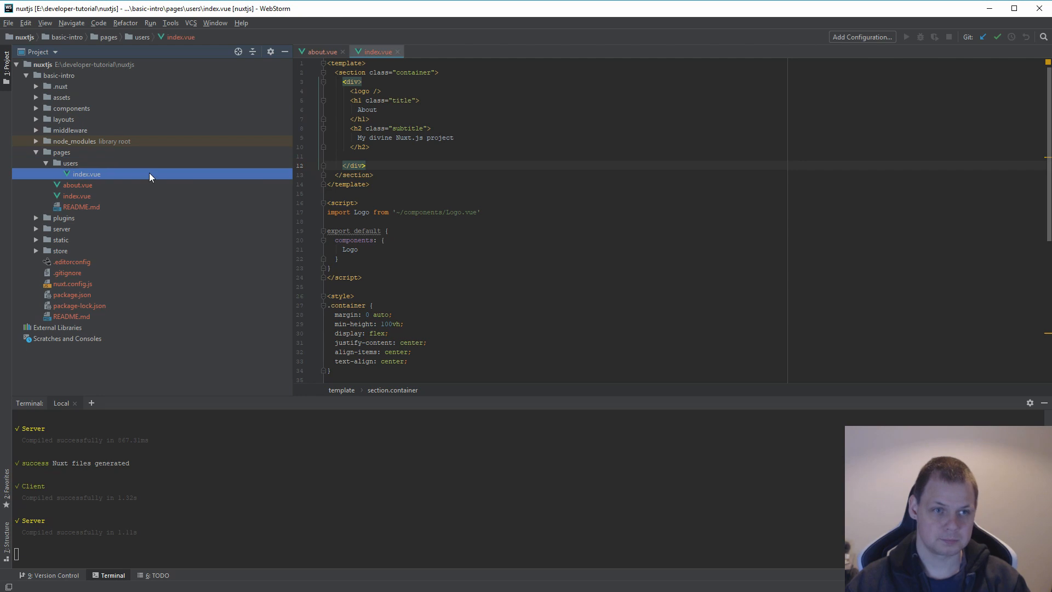
Rewrite the copied page's h1 heading to read 'Users: Index'
double_click(368, 109)
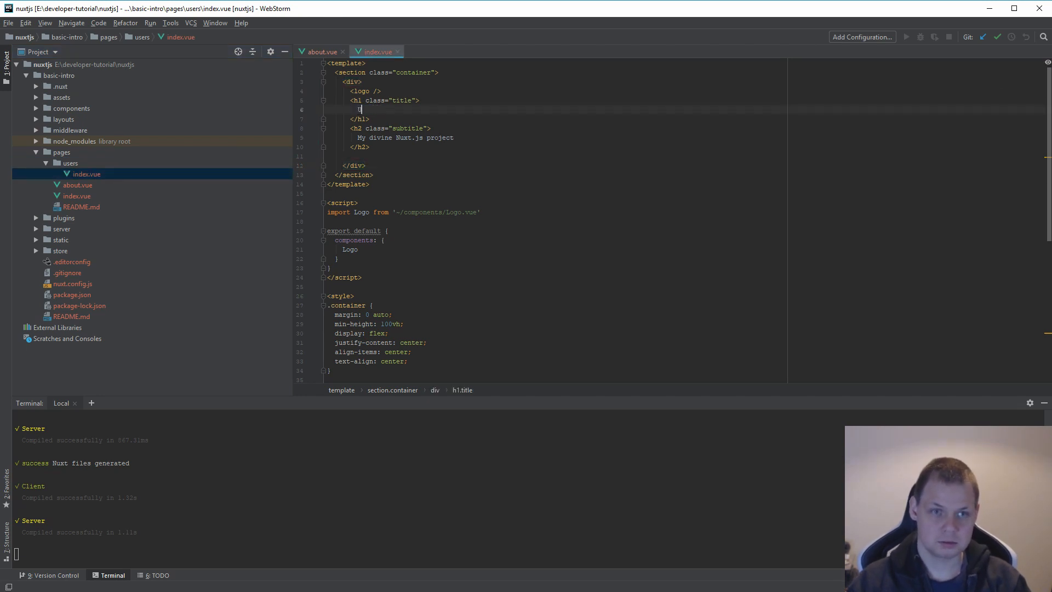
text(Users: Index)
text(localhost:3000/user)
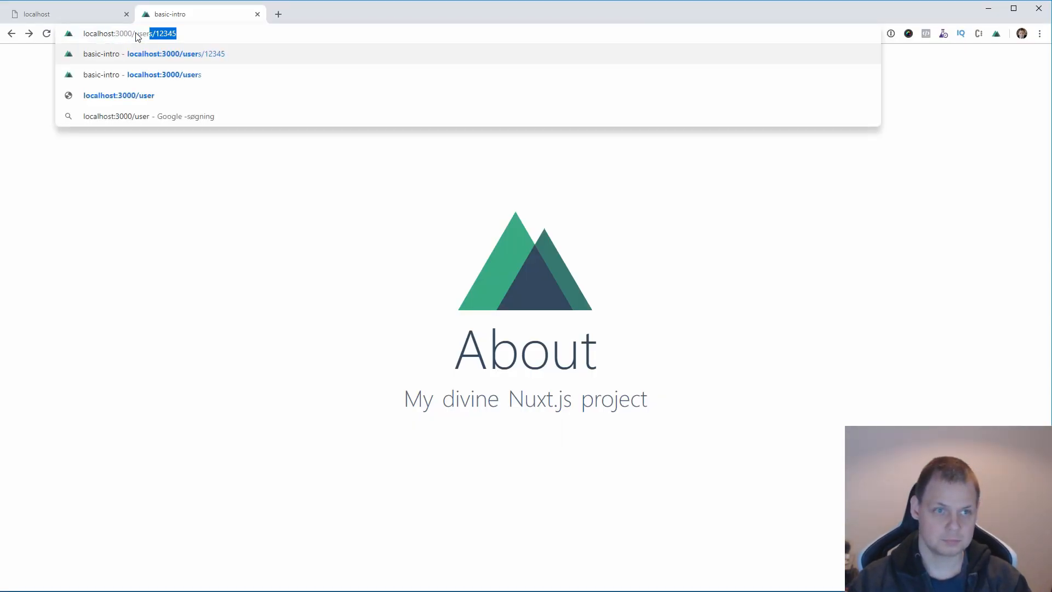
Navigate the browser to localhost:3000/users
click(164, 74)
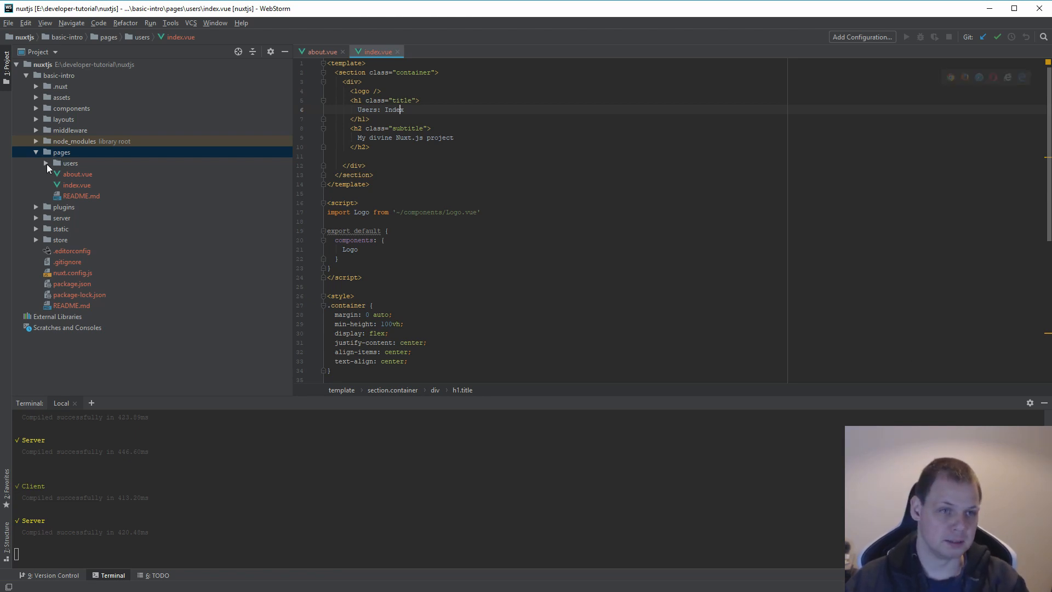
Copy users/index.vue as the dynamic route file _id.vue
right_click(70, 164)
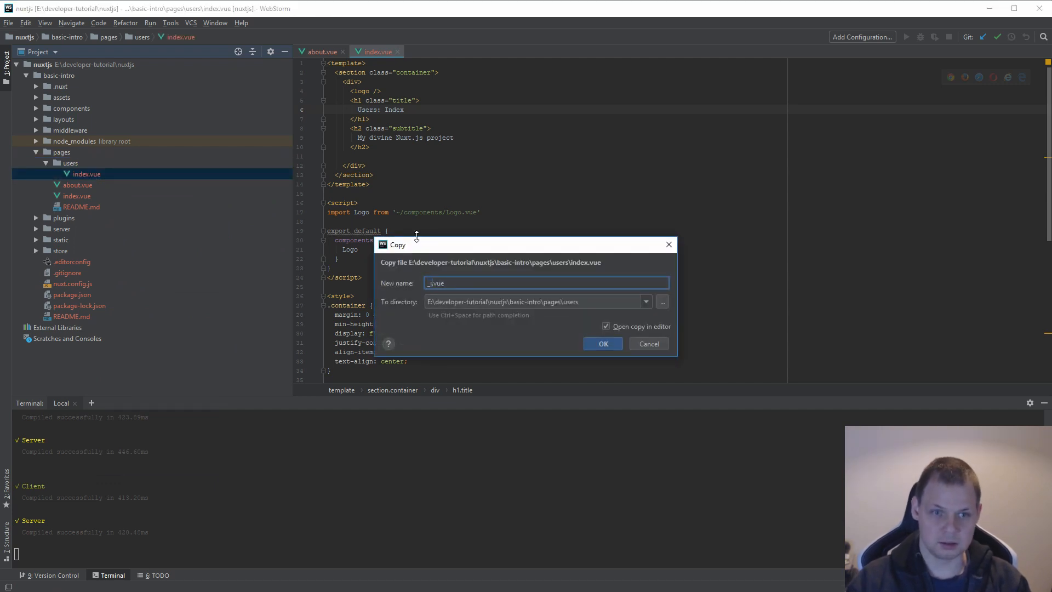
click(602, 342)
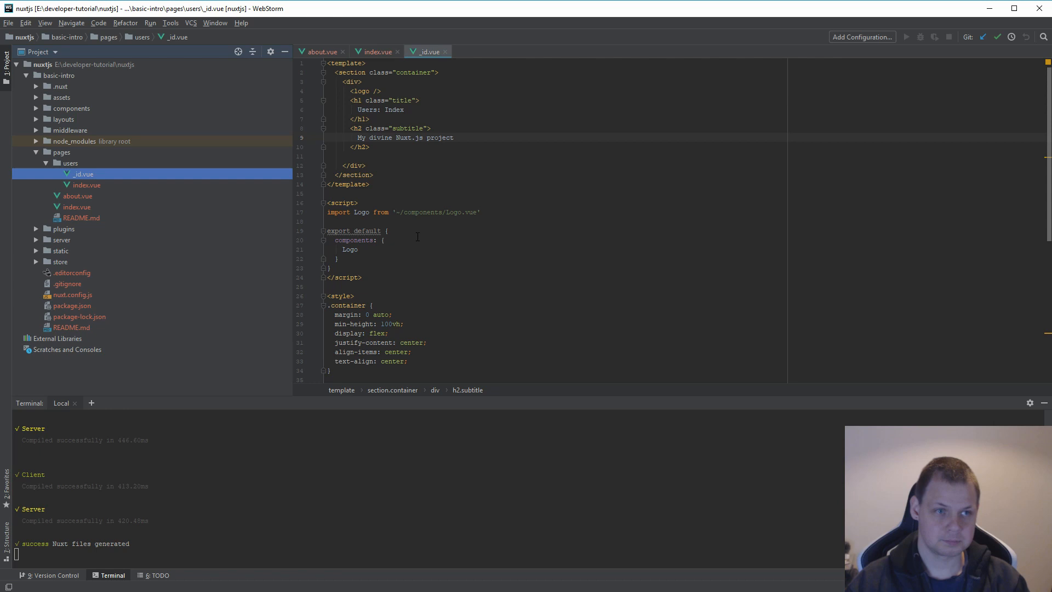
Change the _id.vue heading to Users: {{this.$route.params.id}}
double_click(394, 109)
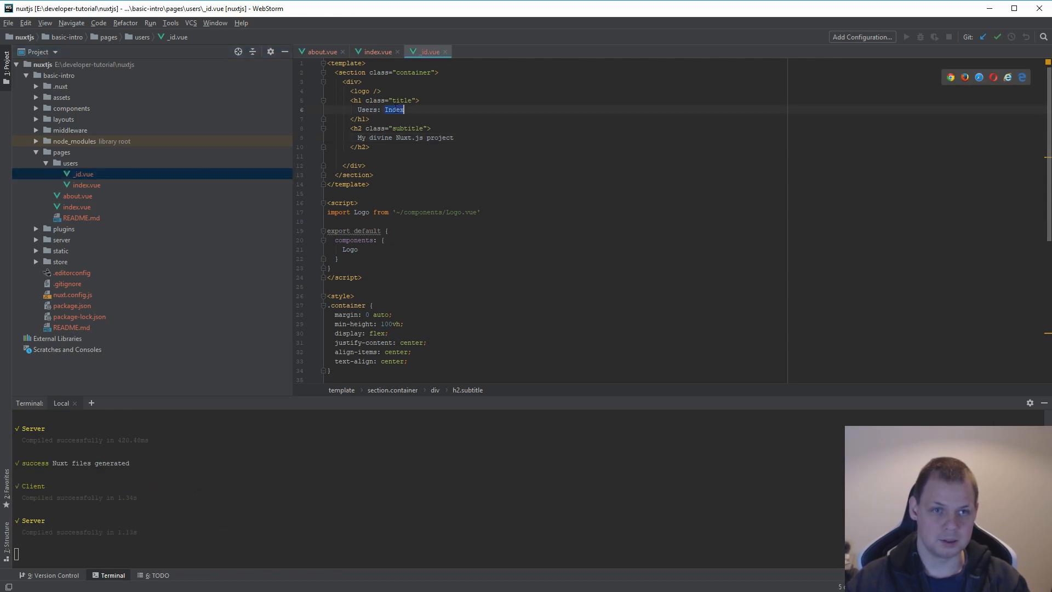
text({})
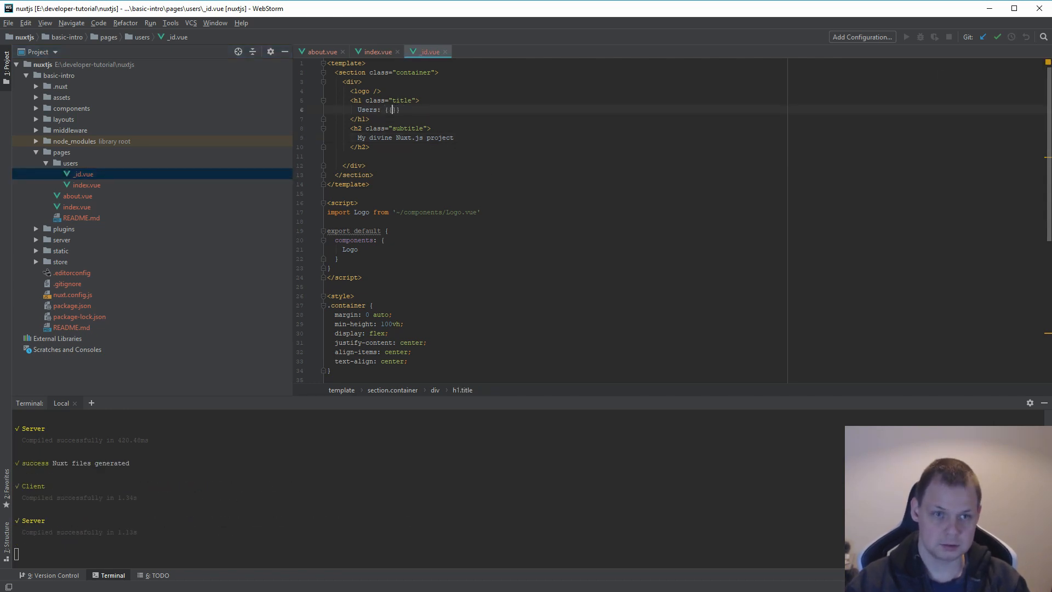
text(})
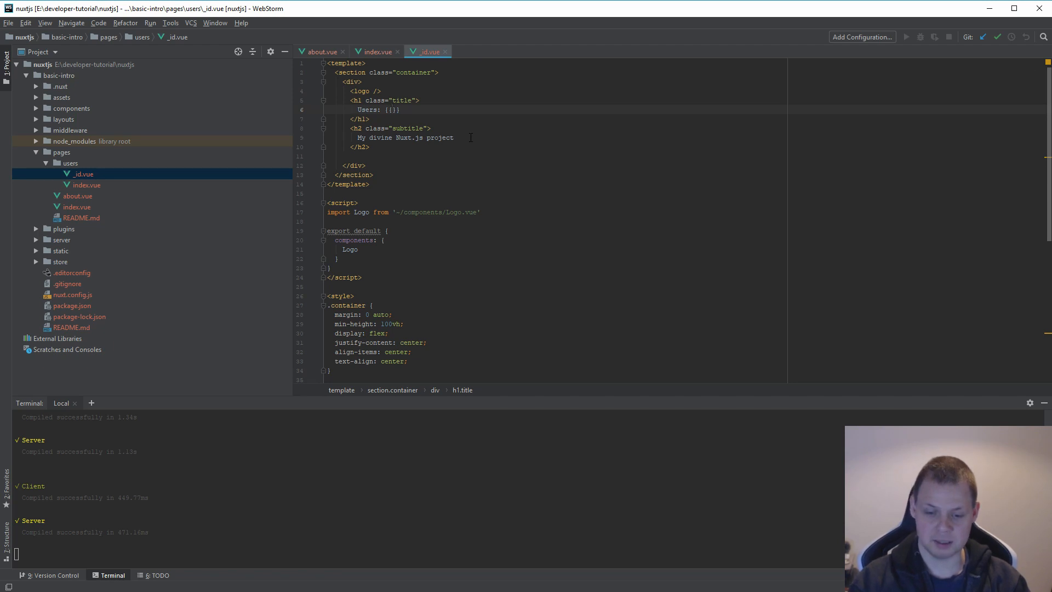
text(this.)
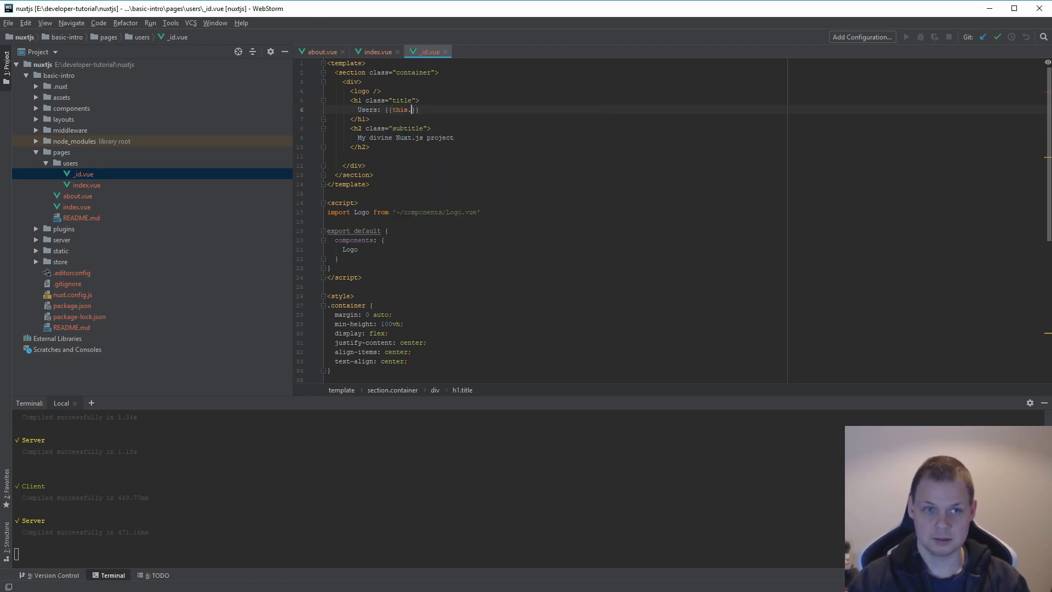
text($rout)
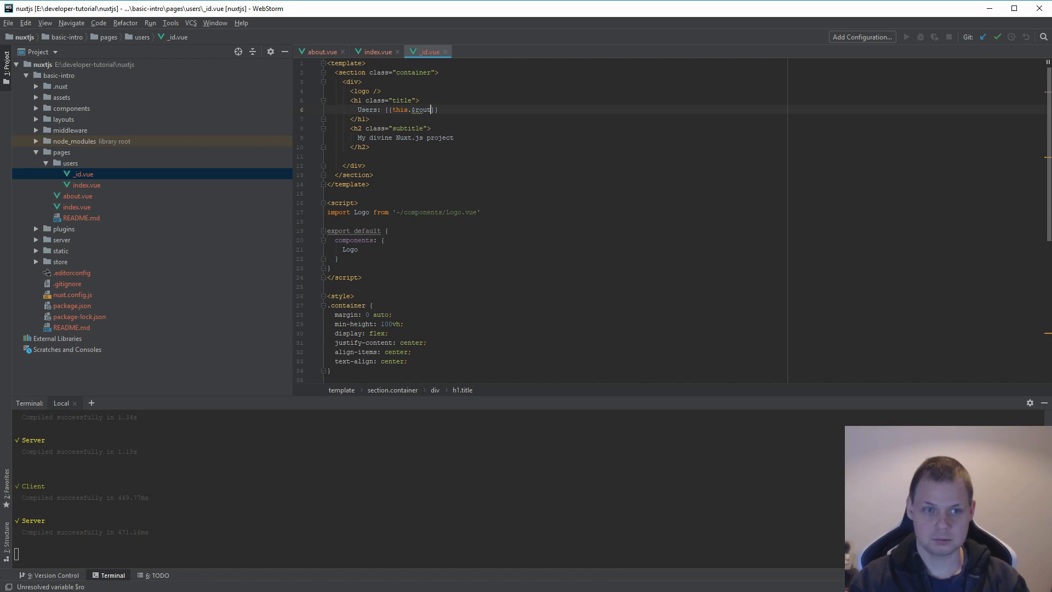
text(e.)
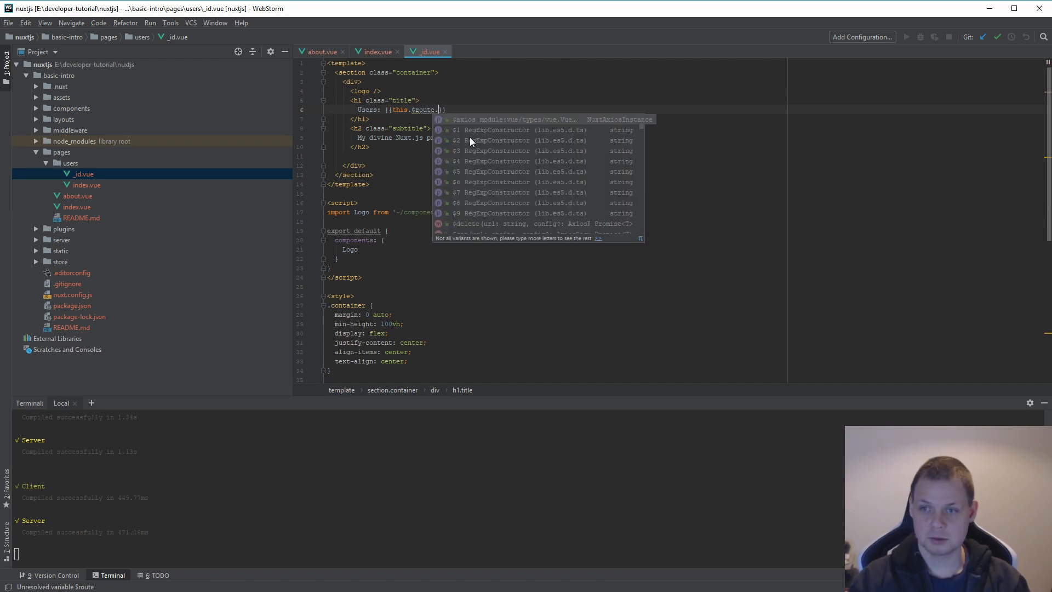
text(params)
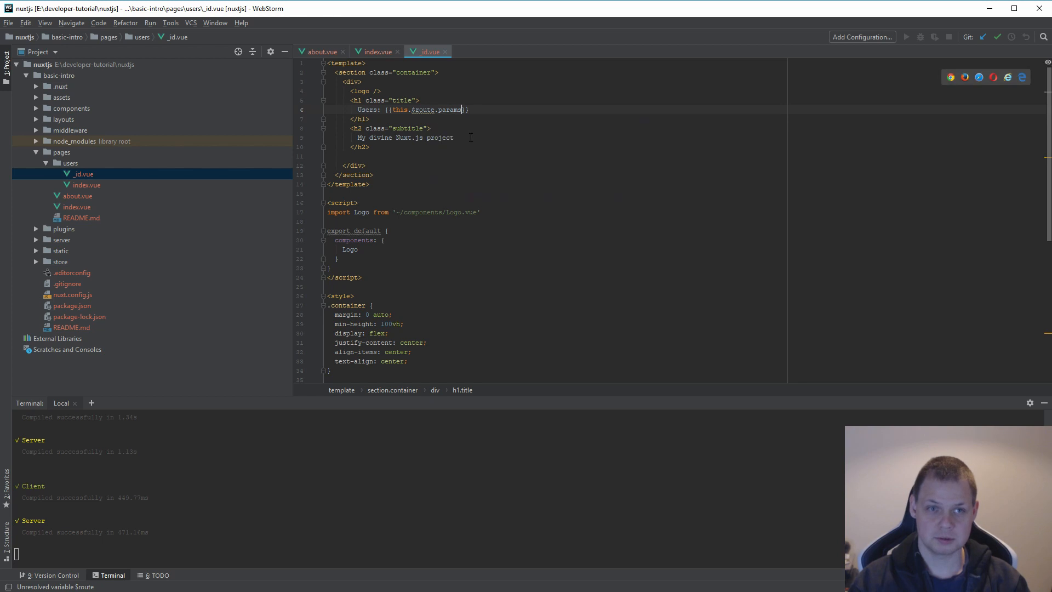
text(.id)
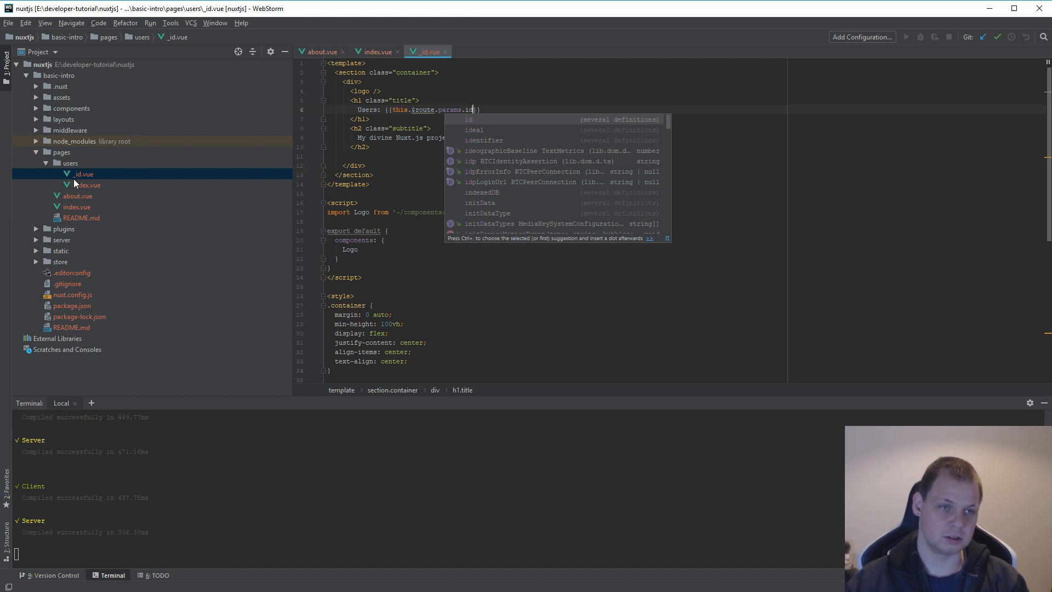
key(Escape)
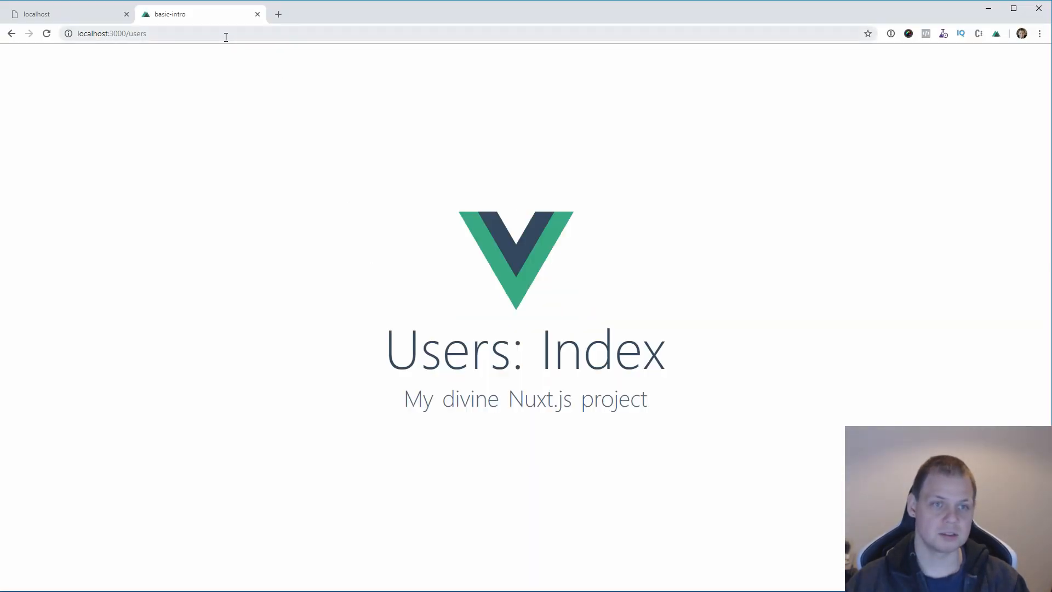
Load localhost:3000/users/12345, then try the id abc
text(12345)
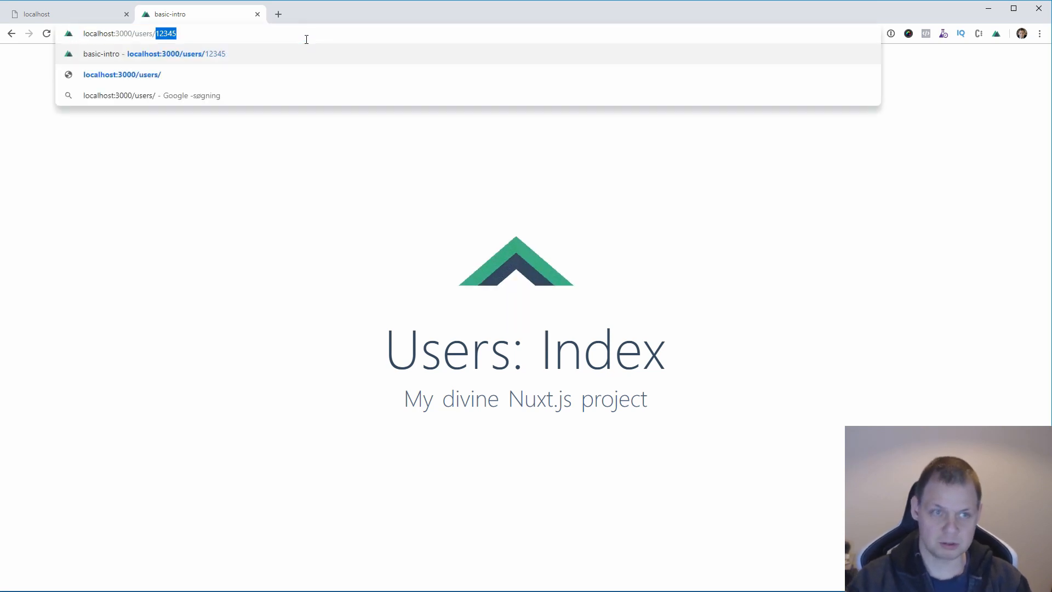
text(abc)
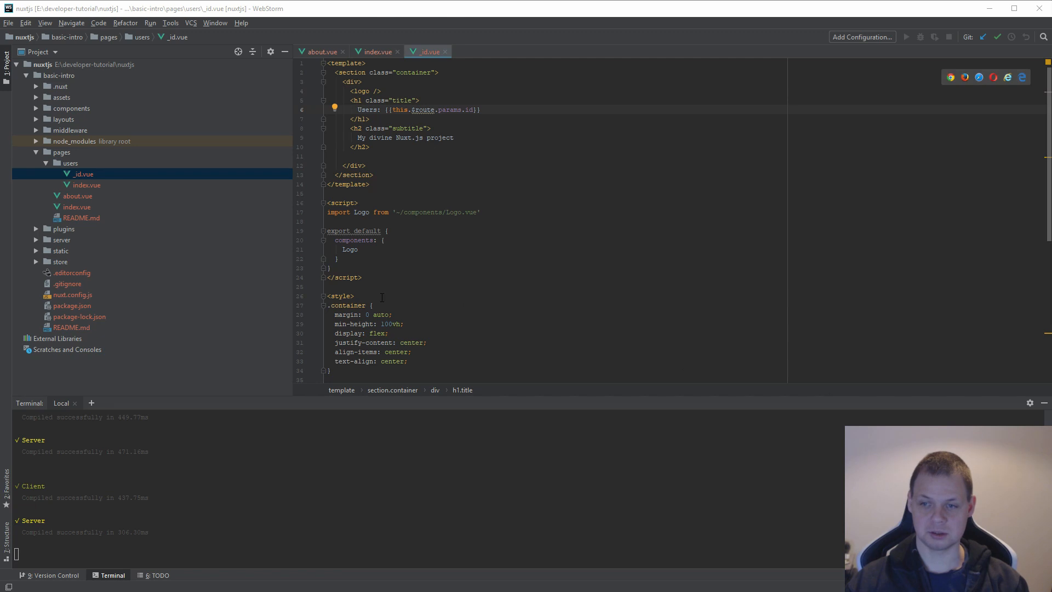
Add validate({params}) returning /^\d+$/.test(params.id) after the components block
click(387, 231)
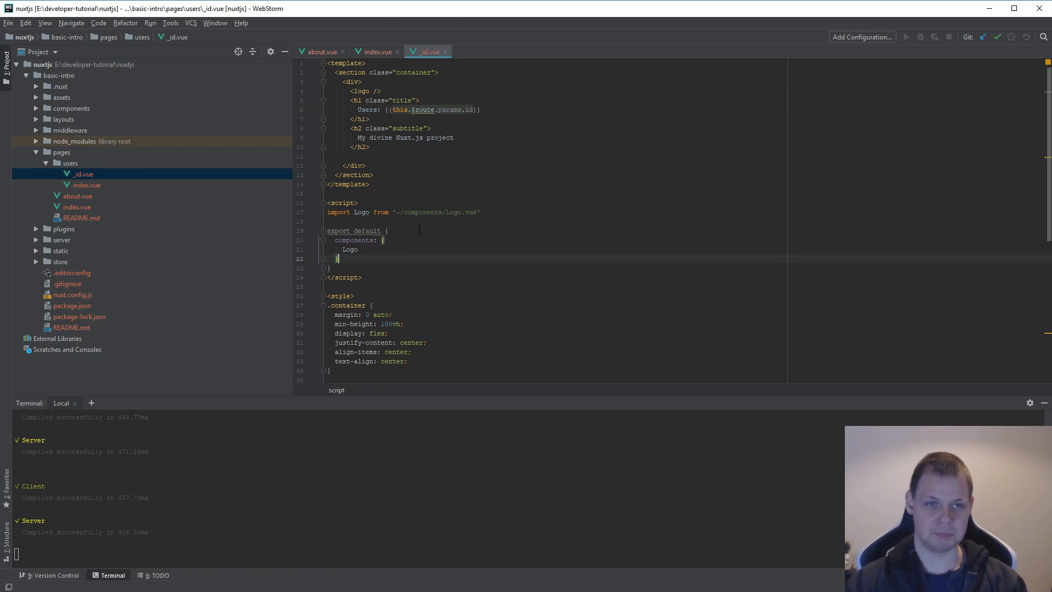
key(Enter)
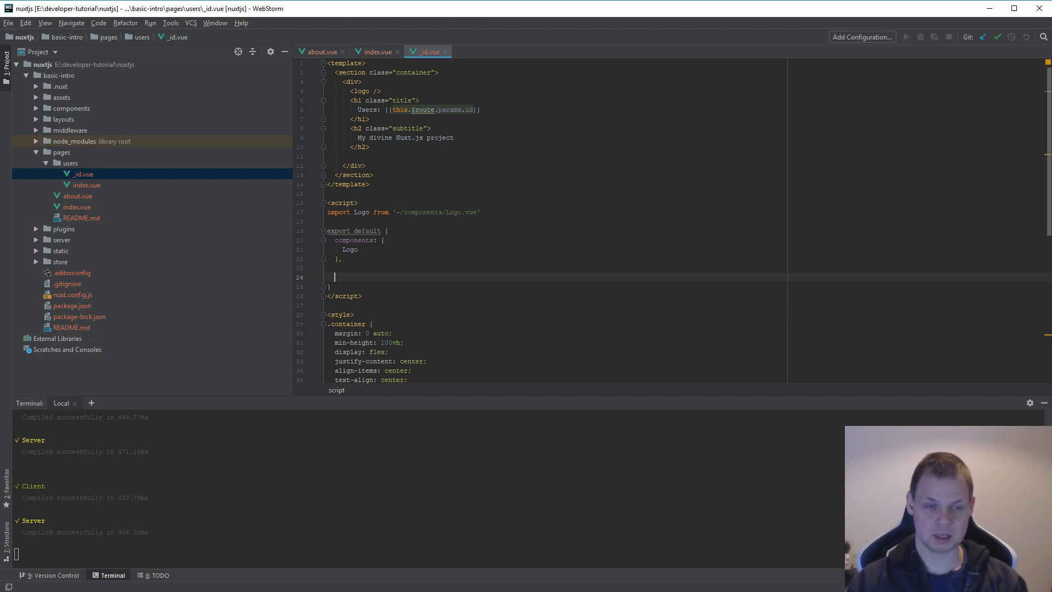
text(validate()
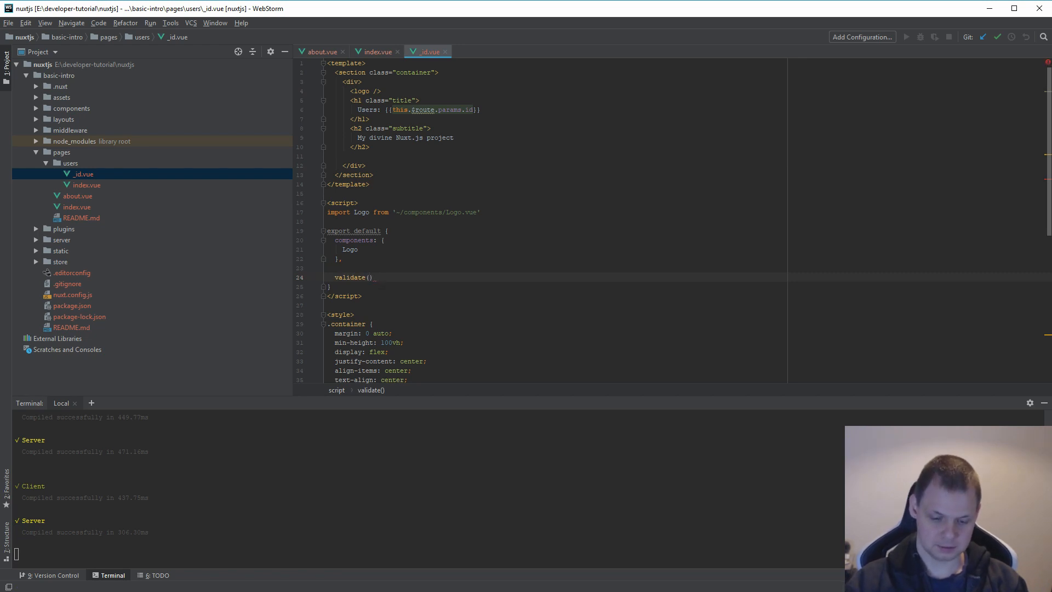
text({params})
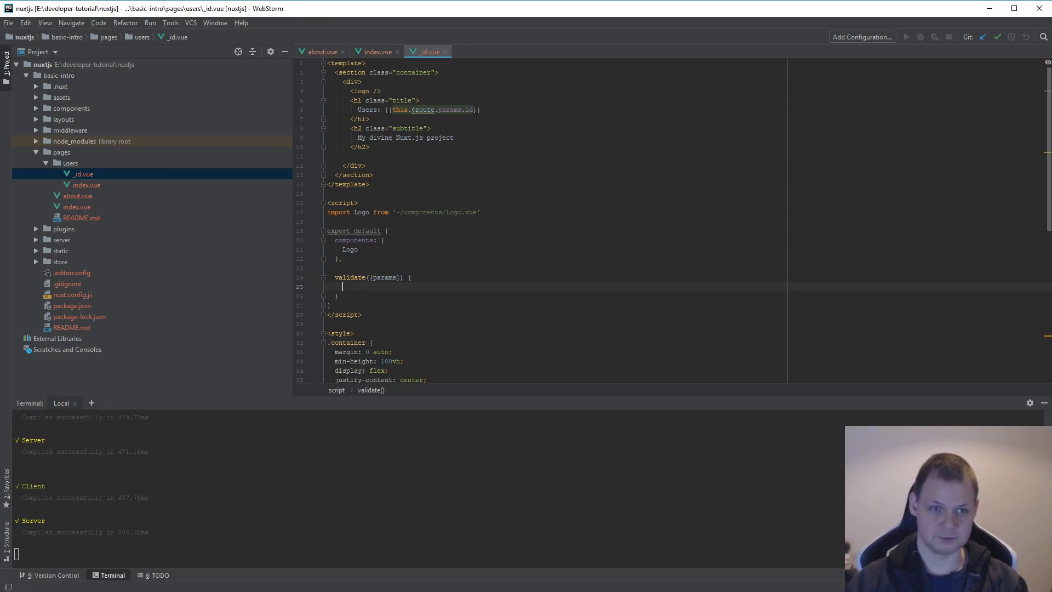
text(return /)
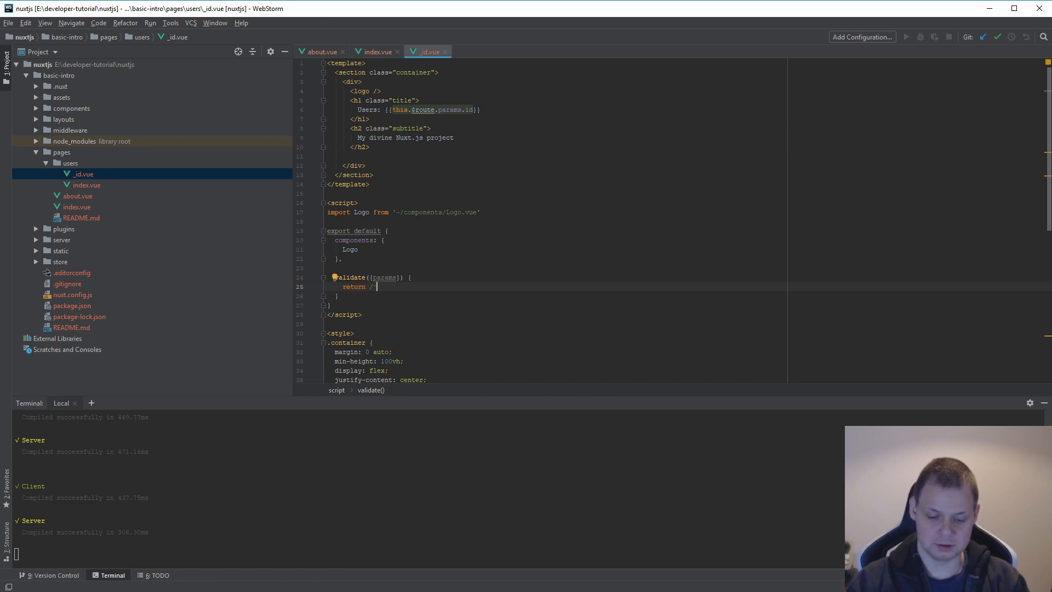
text(\)
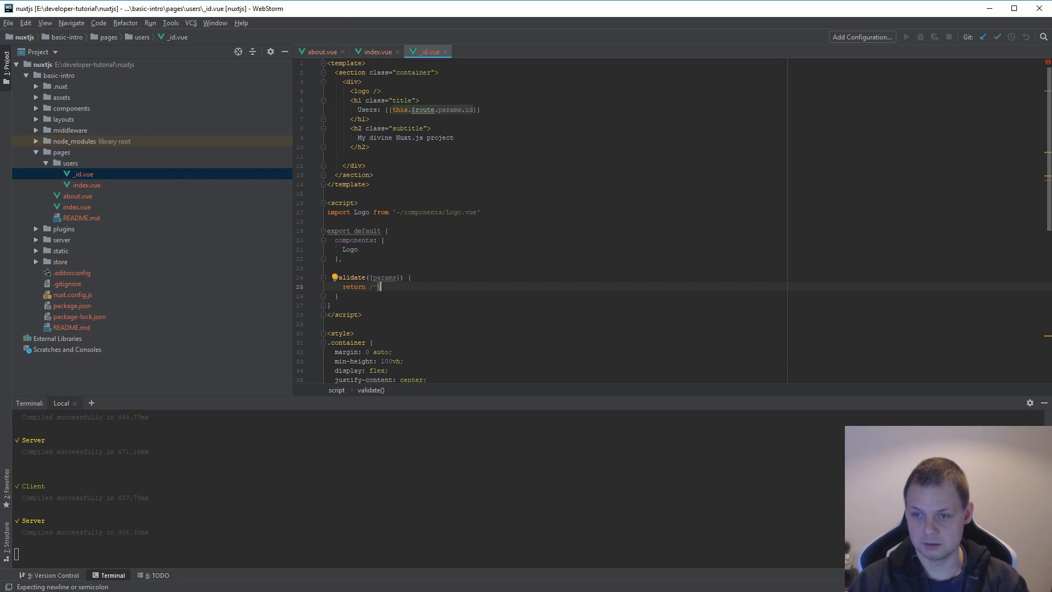
text(\d+)
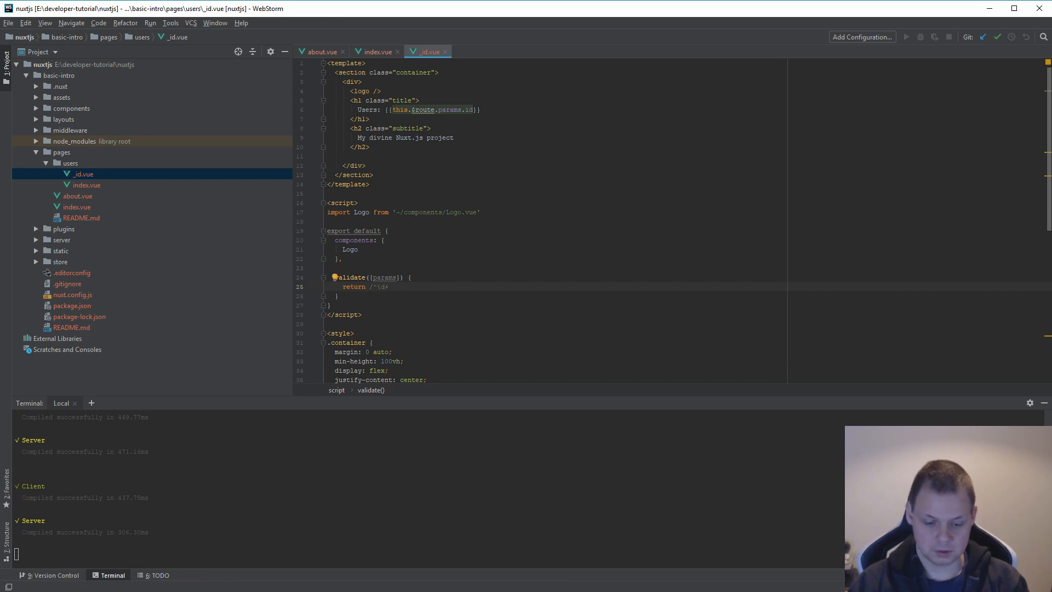
text($/.test()
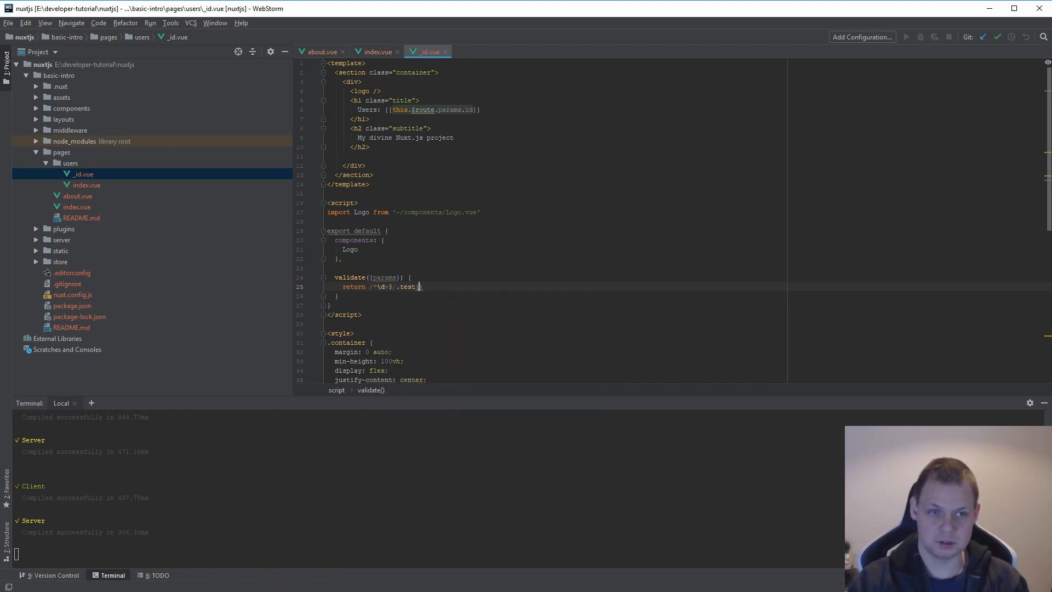
text((params.id)
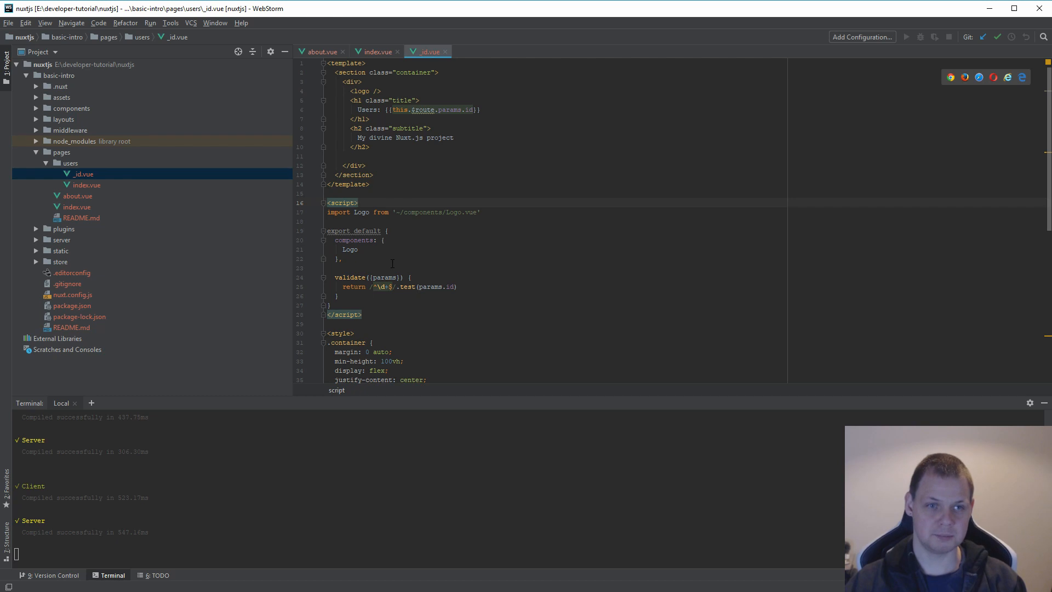
mouse_move(503, 447)
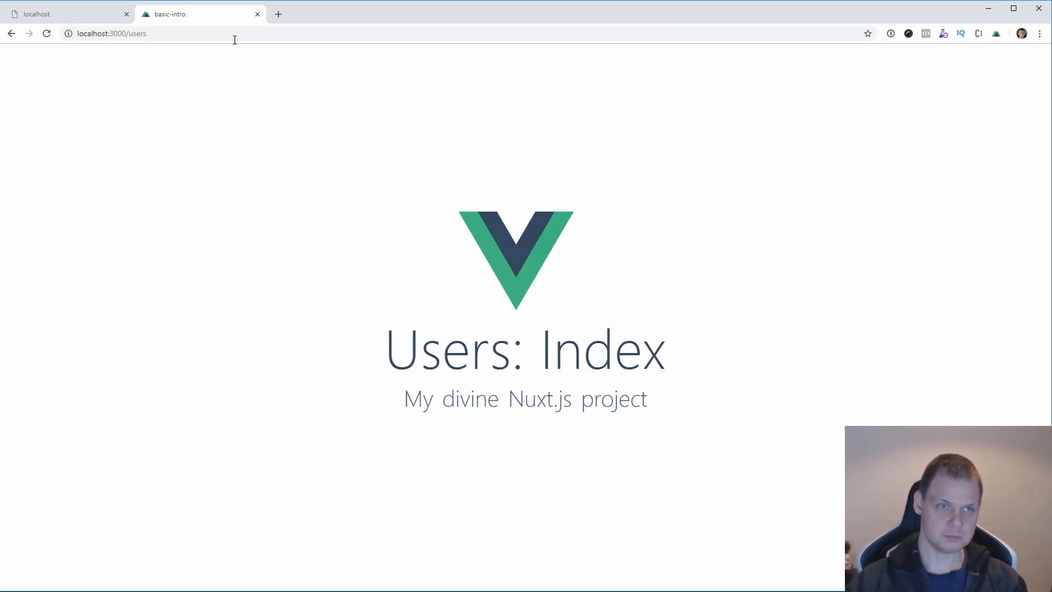
Check a user id in the browser, see 'This page could not be found', and go back home
text(12345)
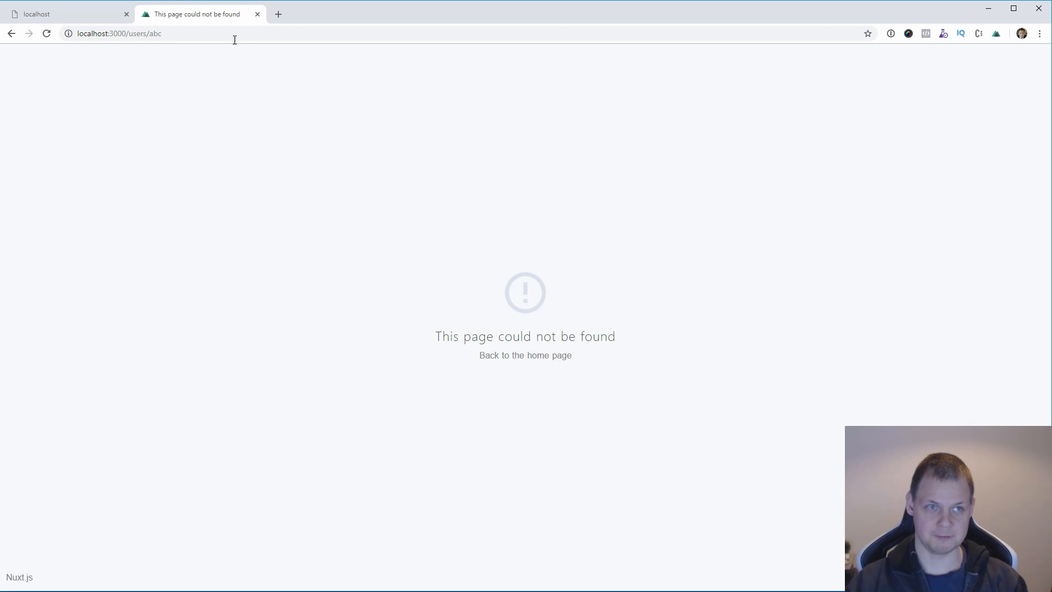
double_click(525, 337)
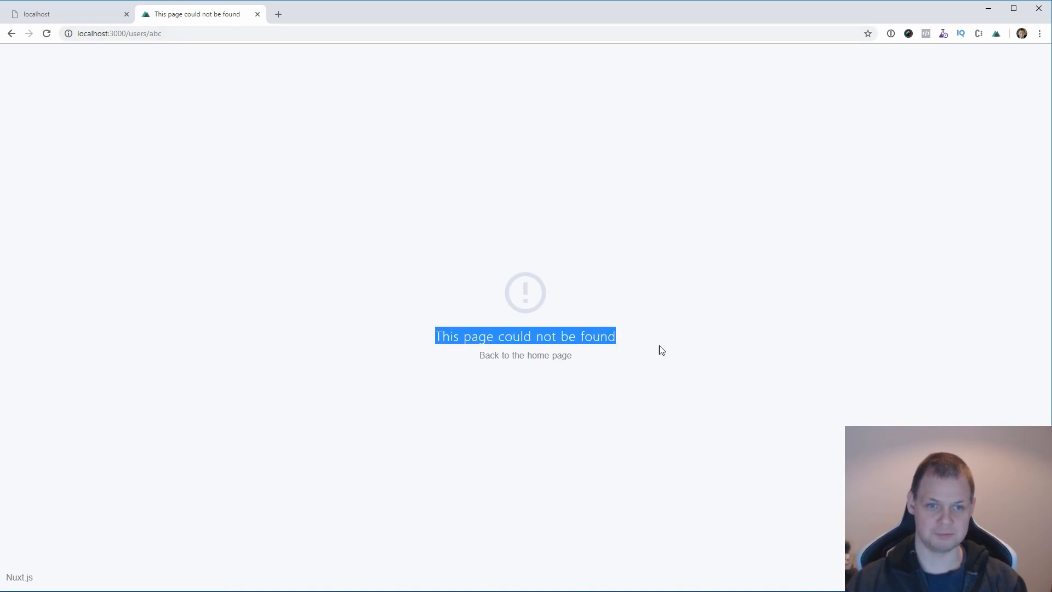
click(525, 355)
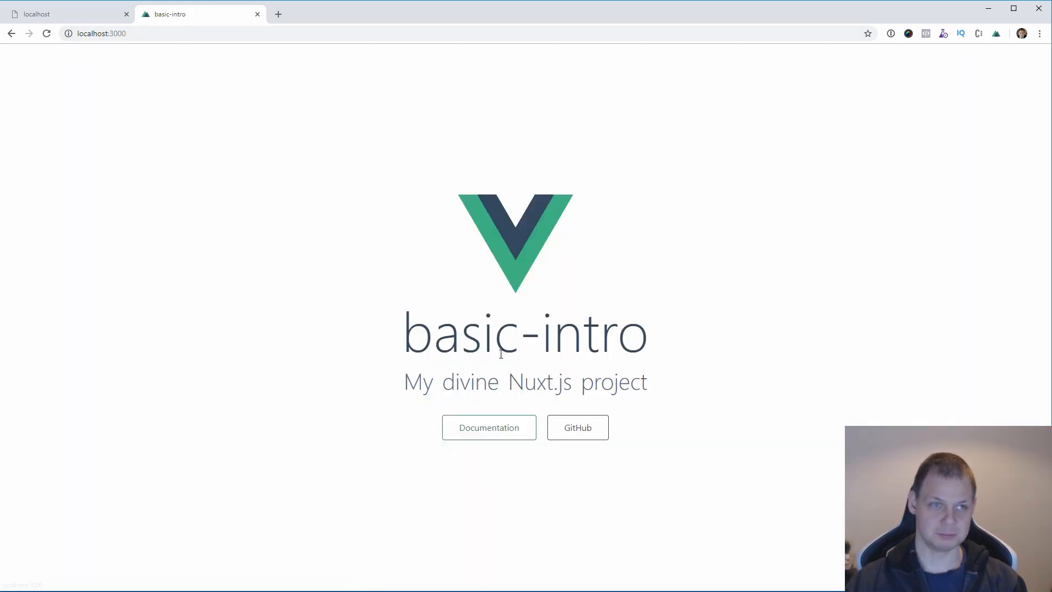